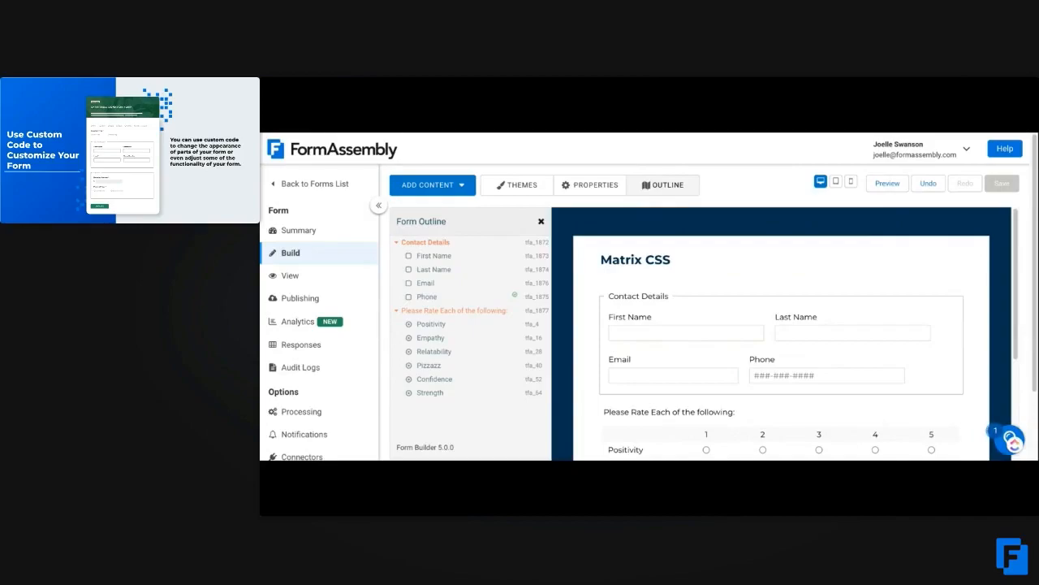
Expand the form's custom CSS for the matrix header and even rows into the large editor
scroll(down, 3)
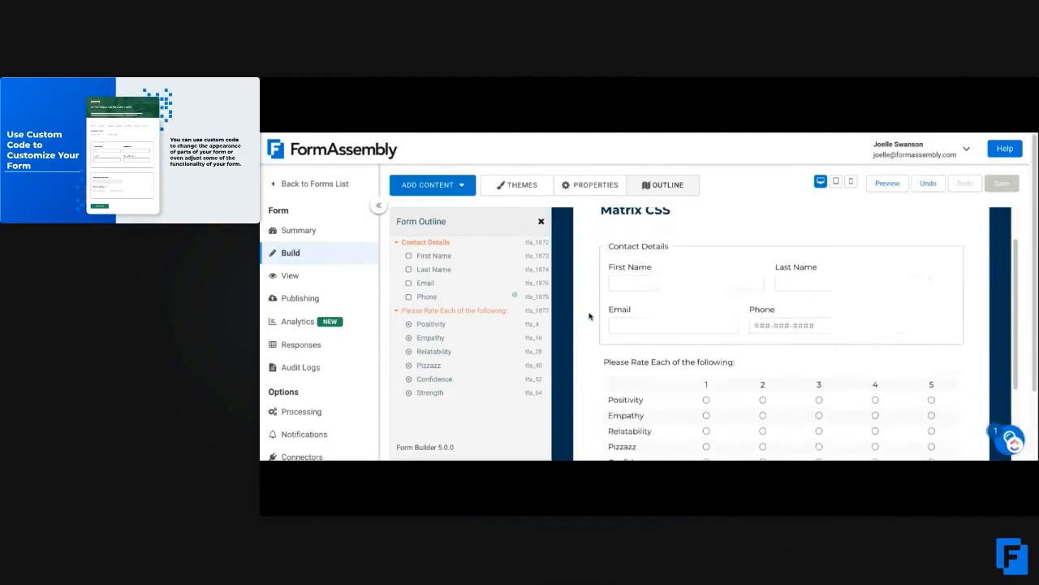
scroll(down, 3)
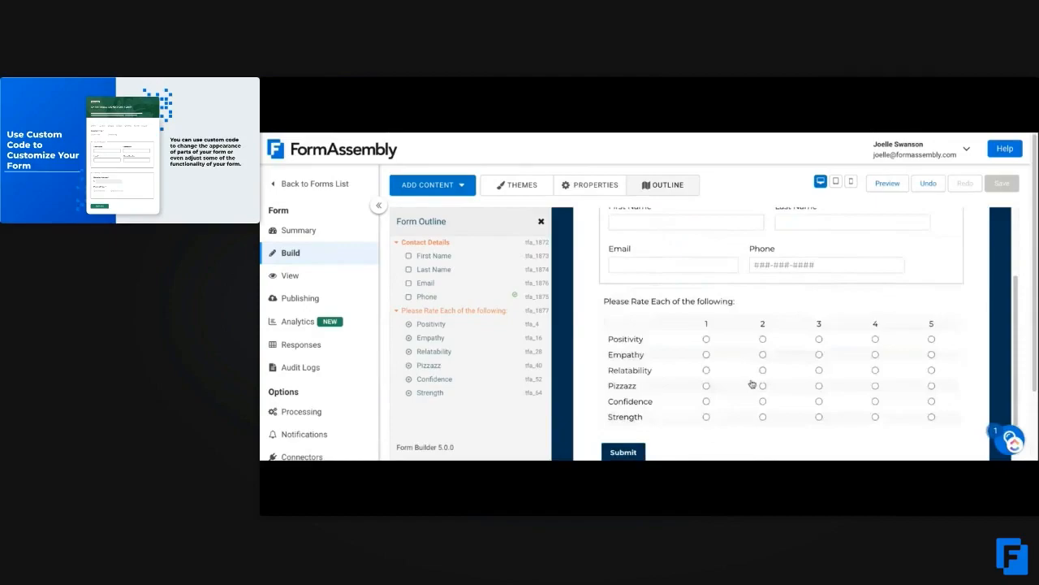
mouse_move(680, 421)
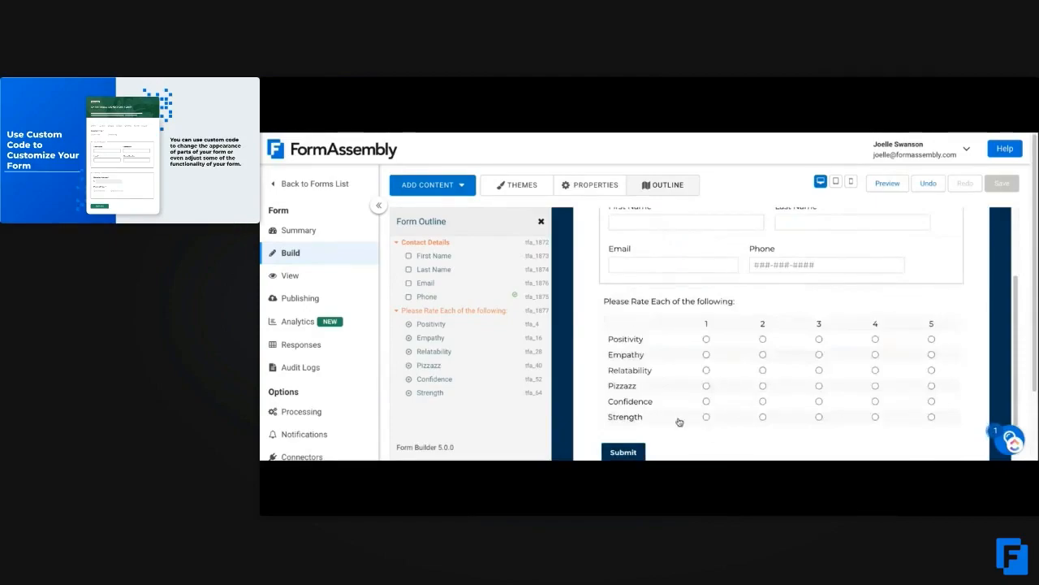
mouse_move(679, 422)
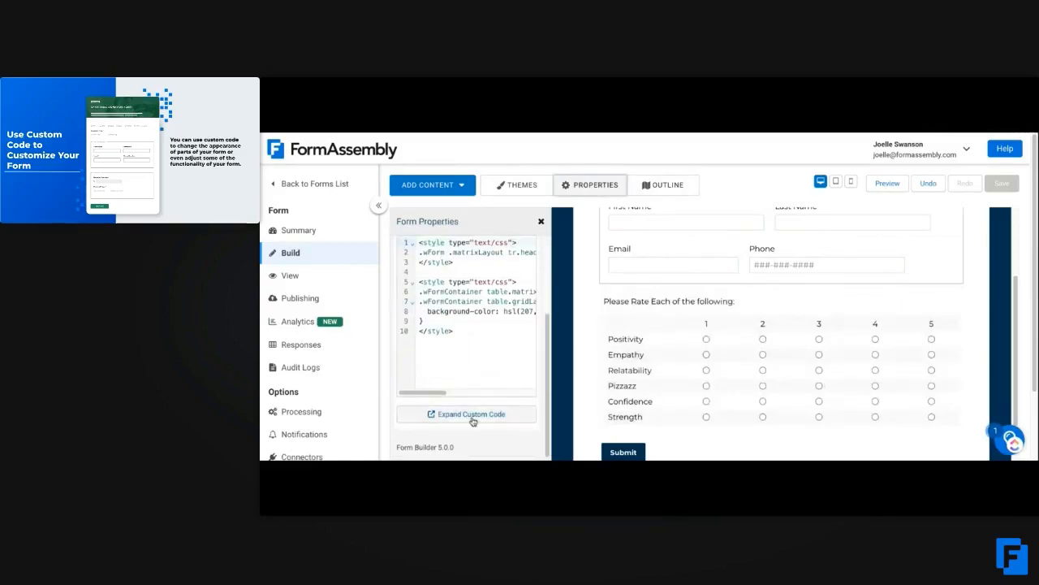
click(465, 413)
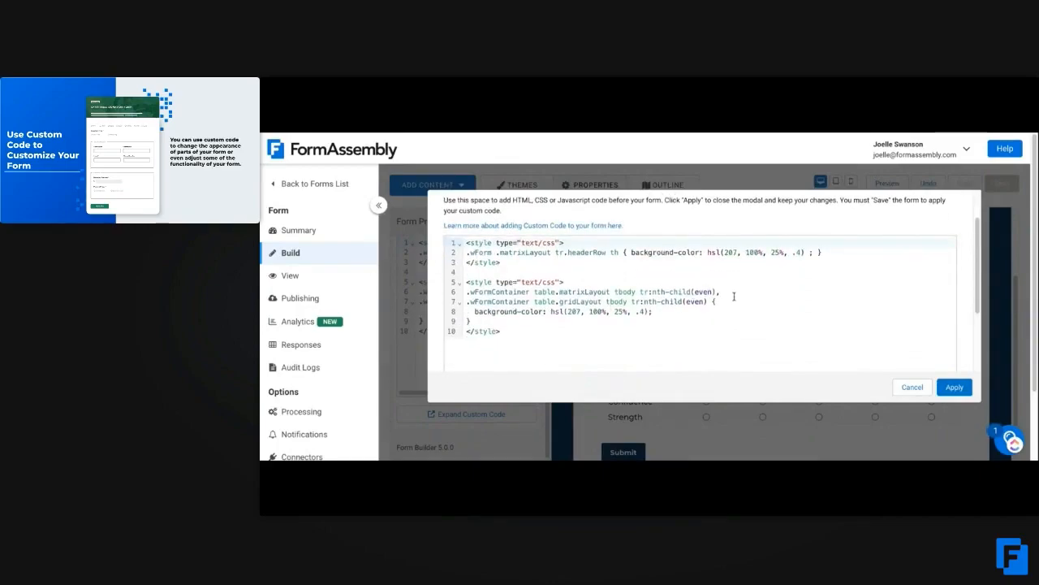
Apply the matrix shading CSS and scroll back up to view the blue header and rows
click(954, 387)
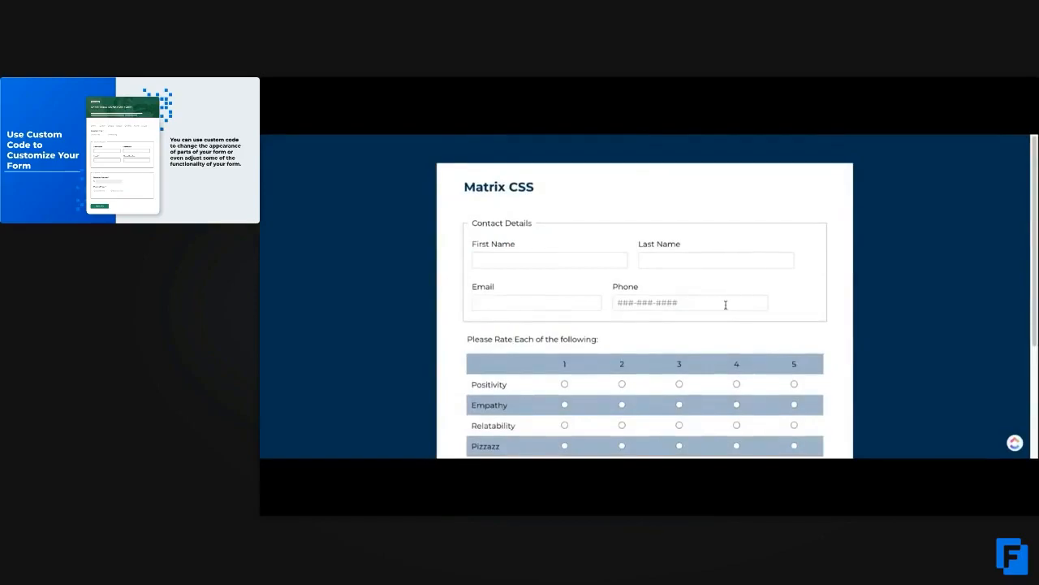
scroll(up, 3)
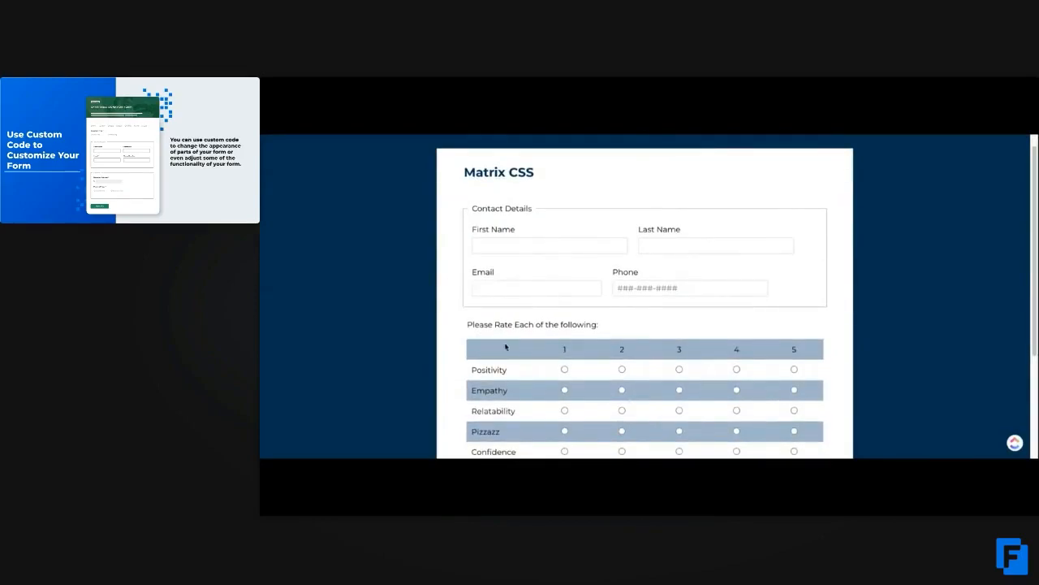
mouse_move(411, 279)
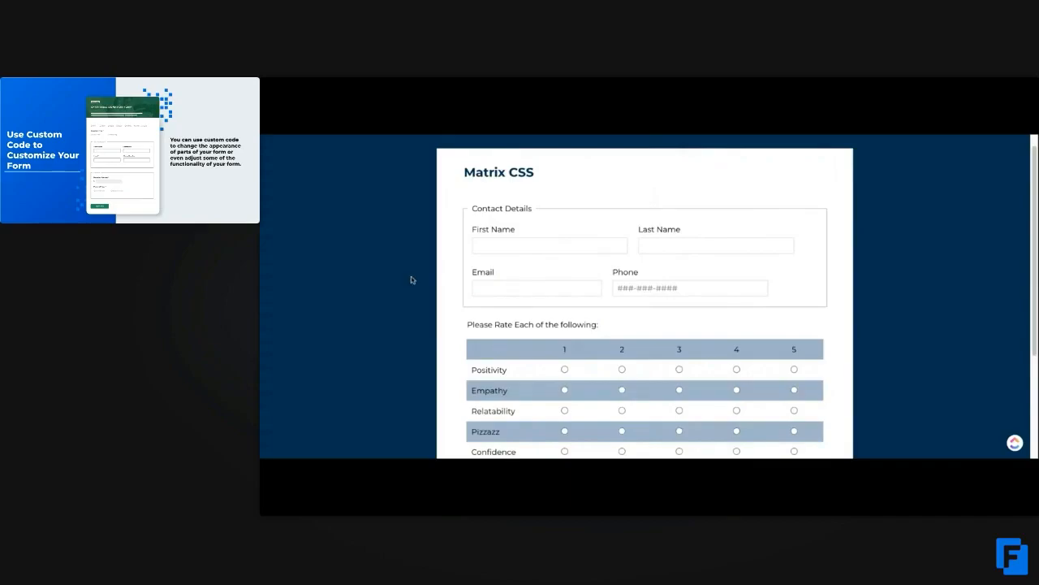